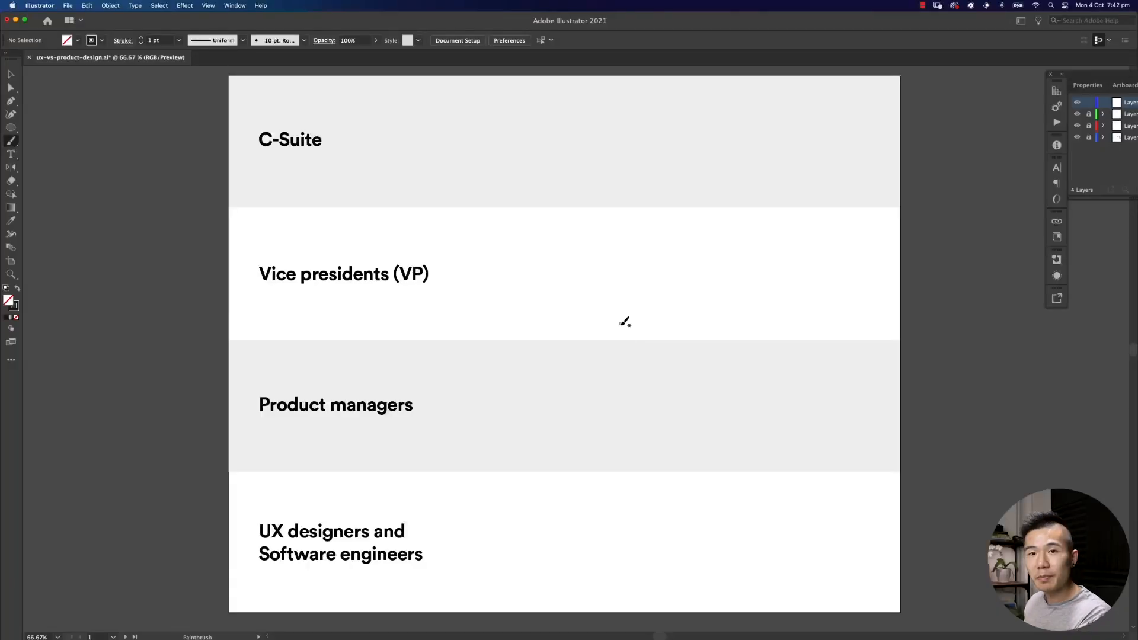
{"action": "mouse_move", "coordinate": [629, 336]}
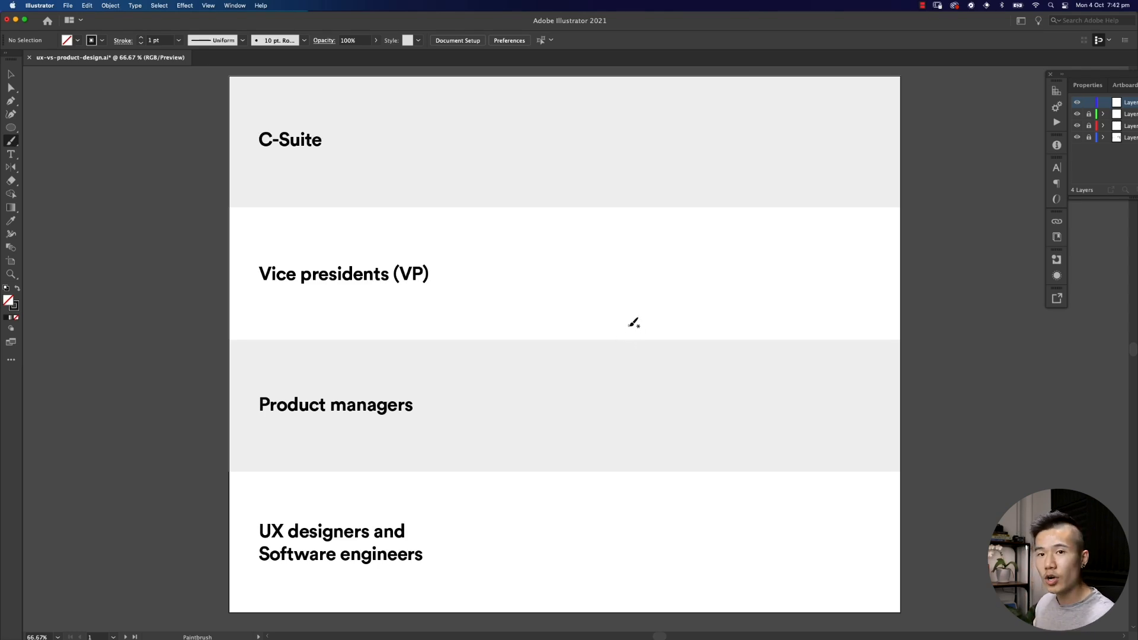
{"action": "mouse_move", "coordinate": [612, 328]}
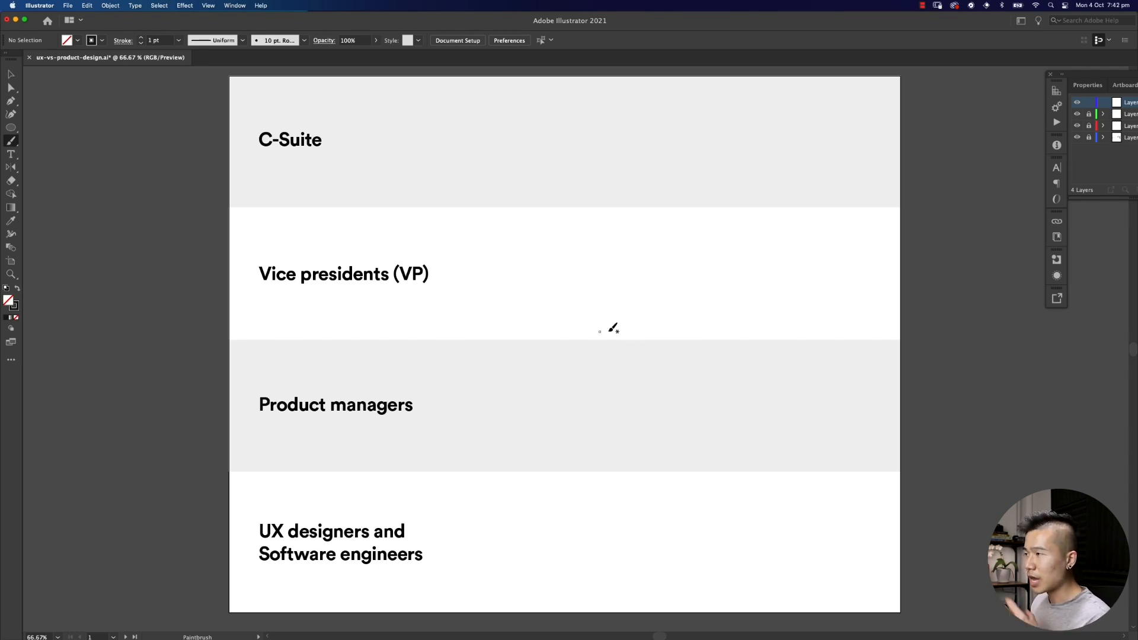
{"action": "mouse_move", "coordinate": [471, 175]}
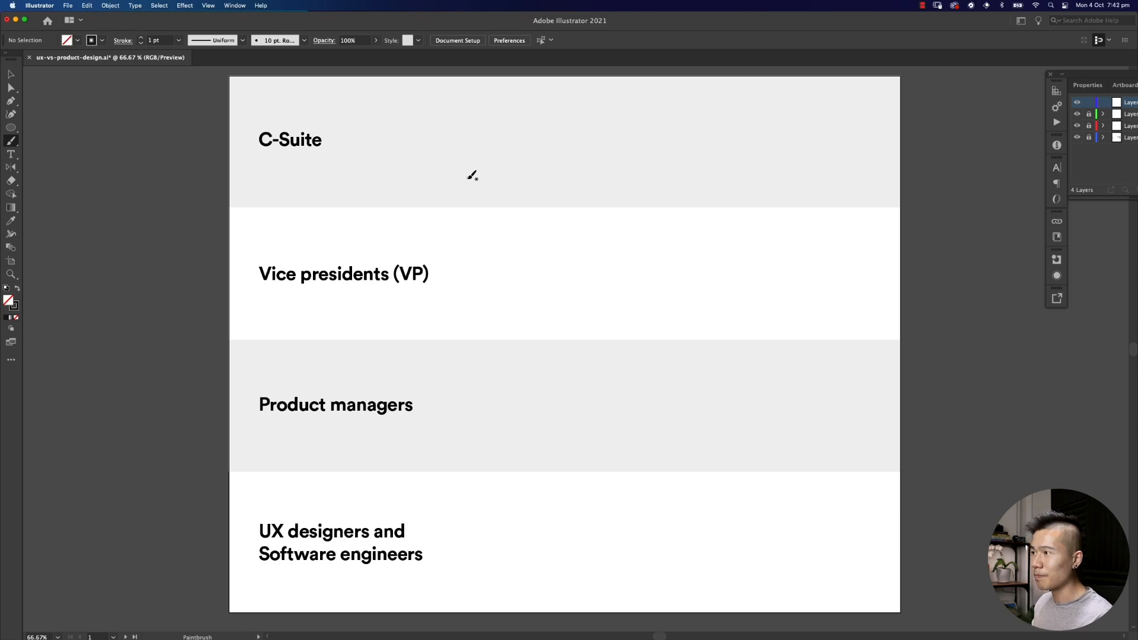
{"action": "mouse_move", "coordinate": [473, 135]}
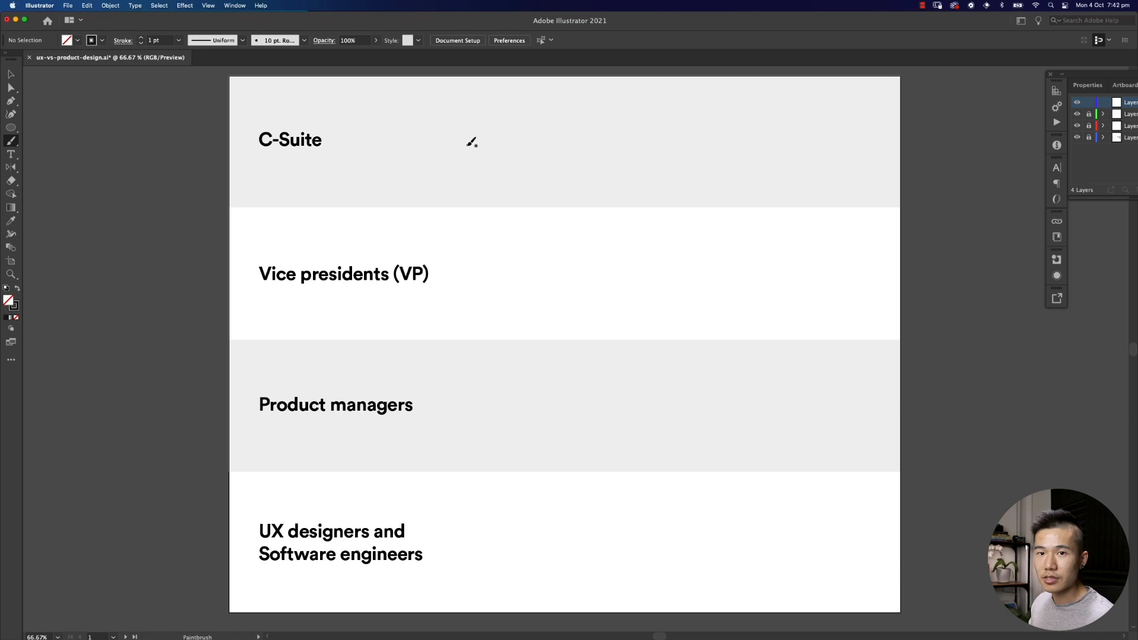
{"action": "mouse_move", "coordinate": [464, 152]}
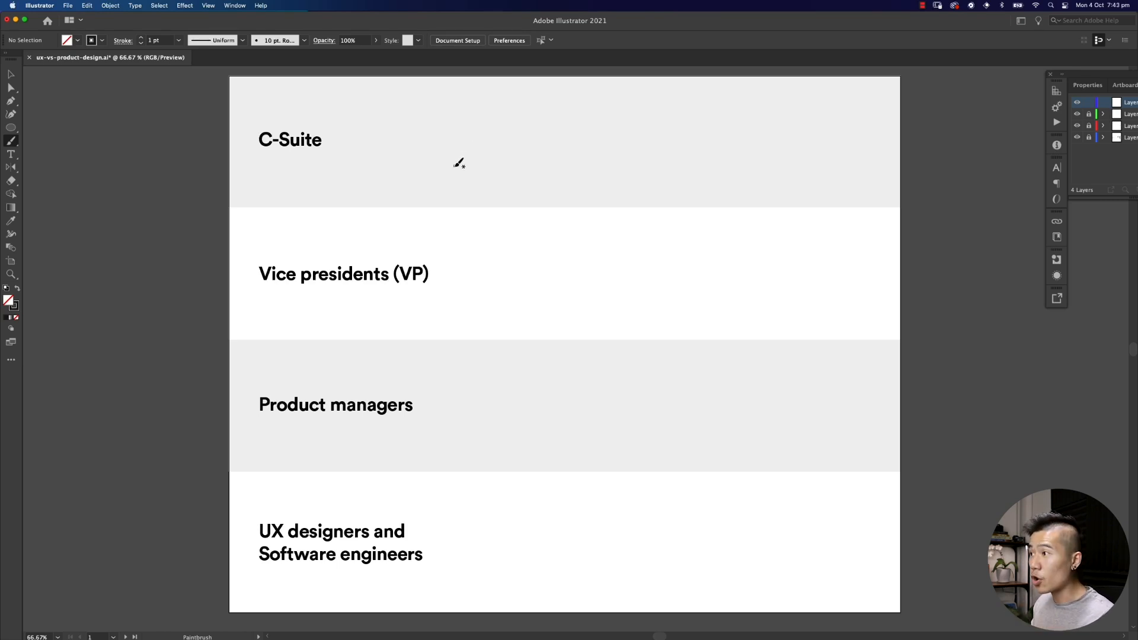
{"action": "mouse_move", "coordinate": [455, 160]}
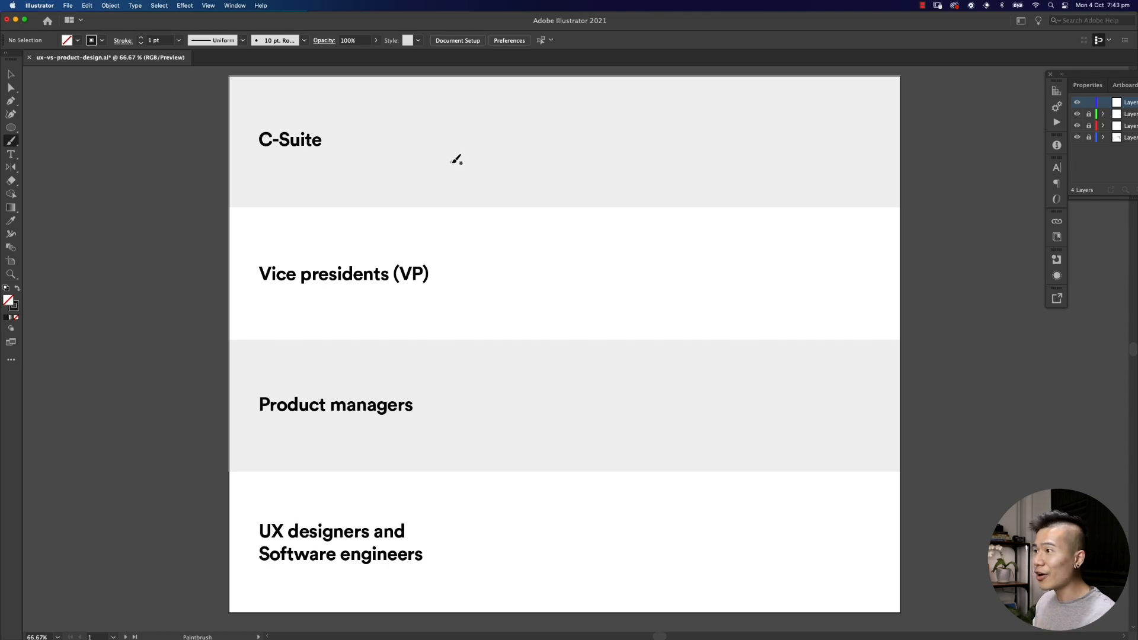
{"action": "mouse_move", "coordinate": [422, 155]}
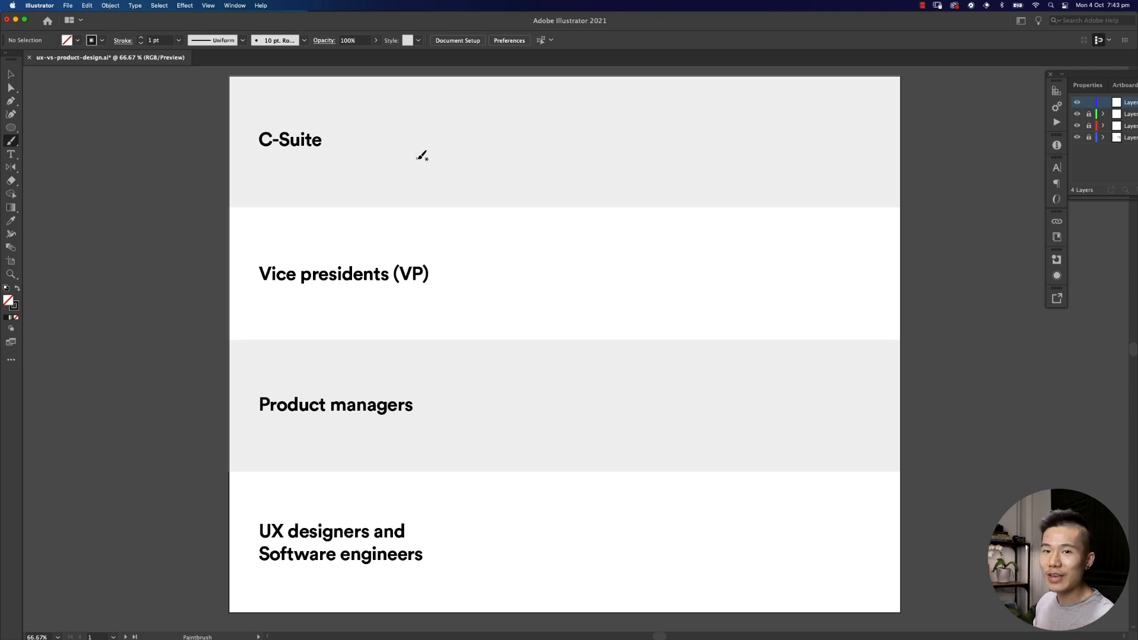
{"action": "mouse_move", "coordinate": [463, 102]}
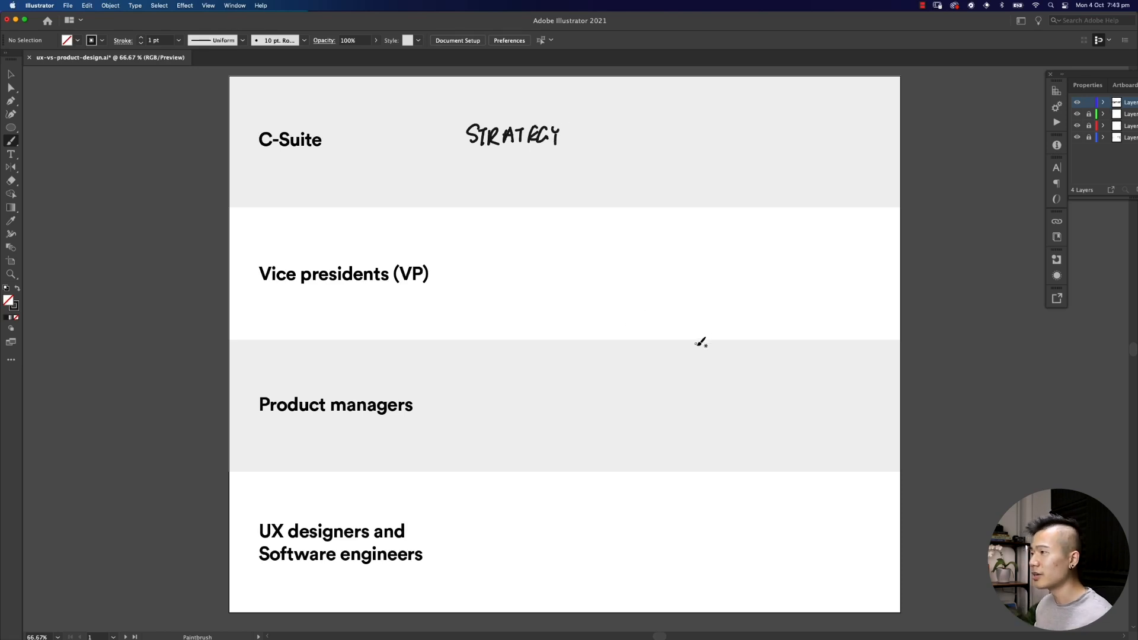
{"action": "mouse_move", "coordinate": [667, 357]}
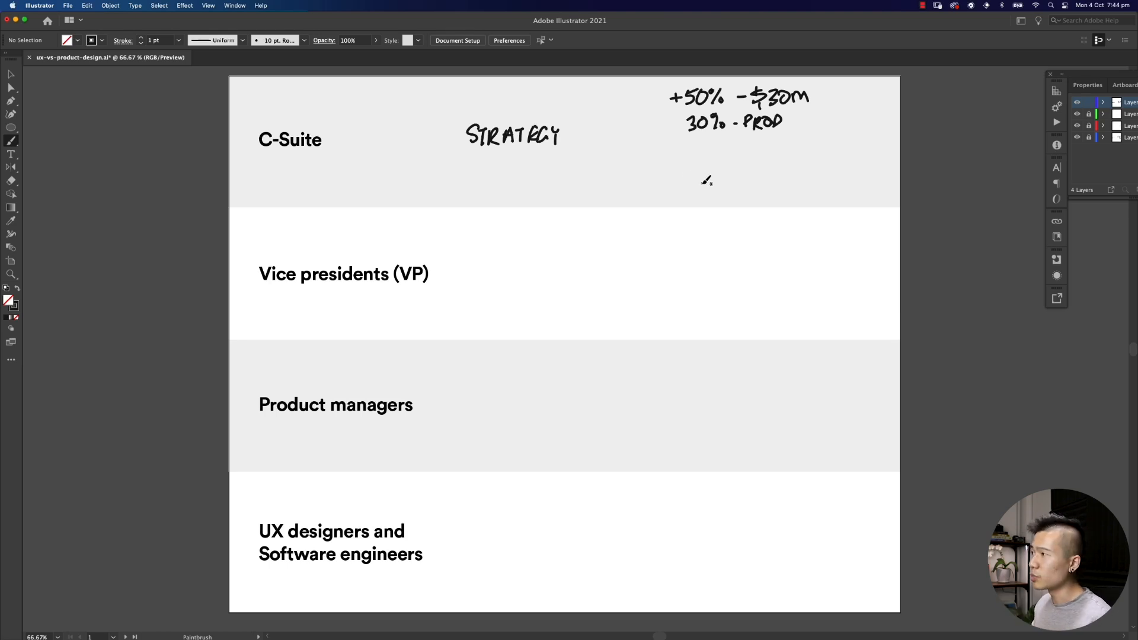
{"action": "mouse_move", "coordinate": [669, 198]}
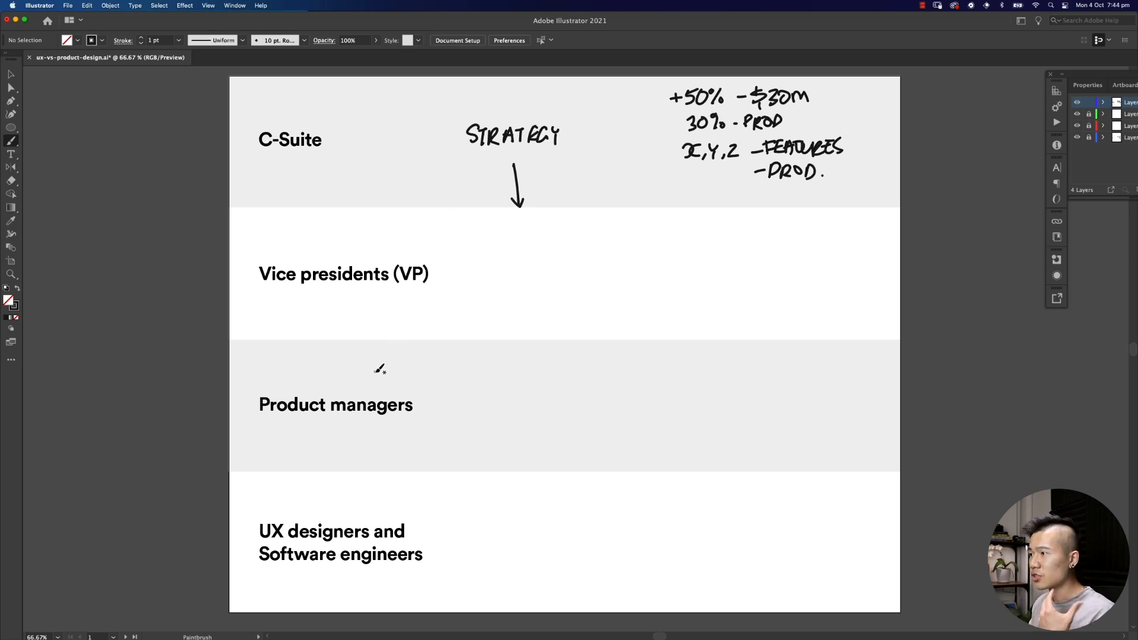
{"action": "mouse_move", "coordinate": [384, 357]}
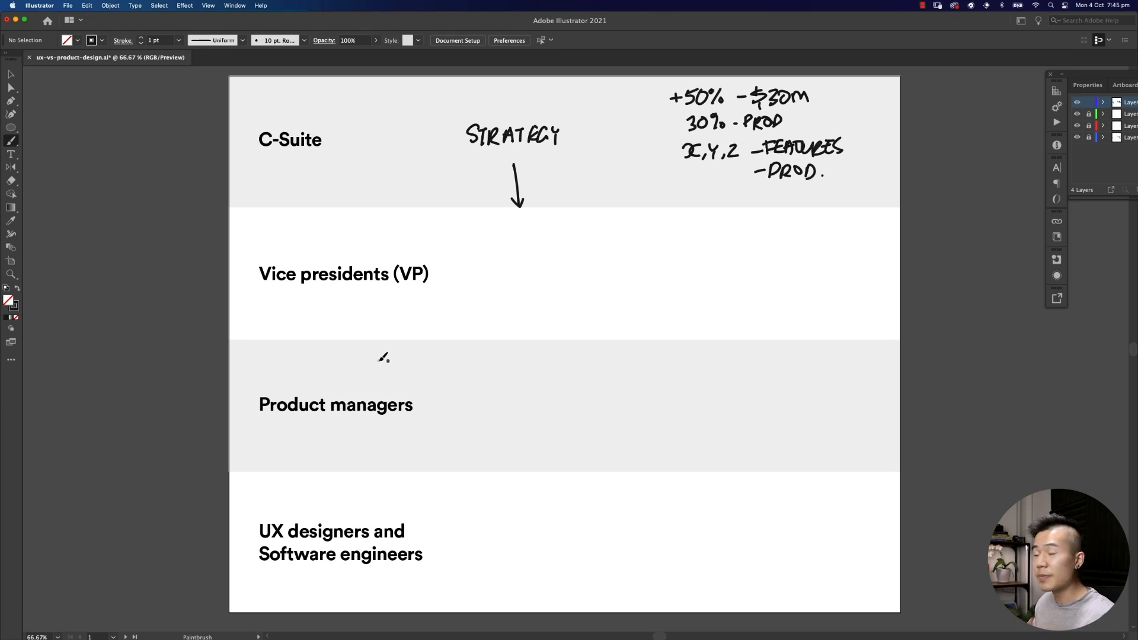
{"action": "mouse_move", "coordinate": [379, 363]}
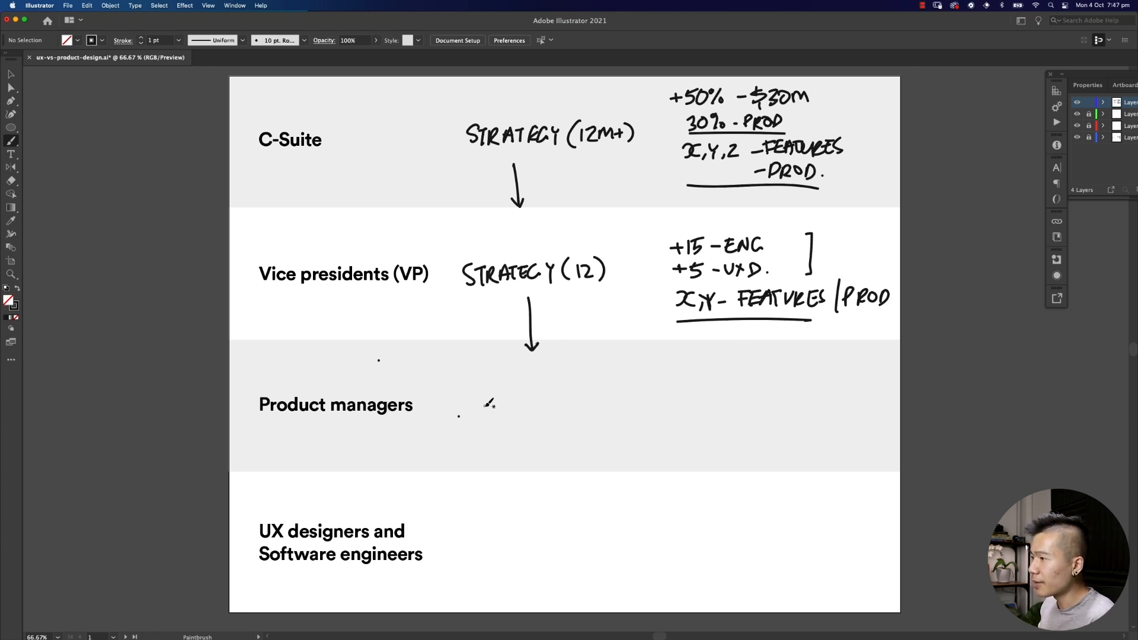
{"action": "mouse_move", "coordinate": [452, 412]}
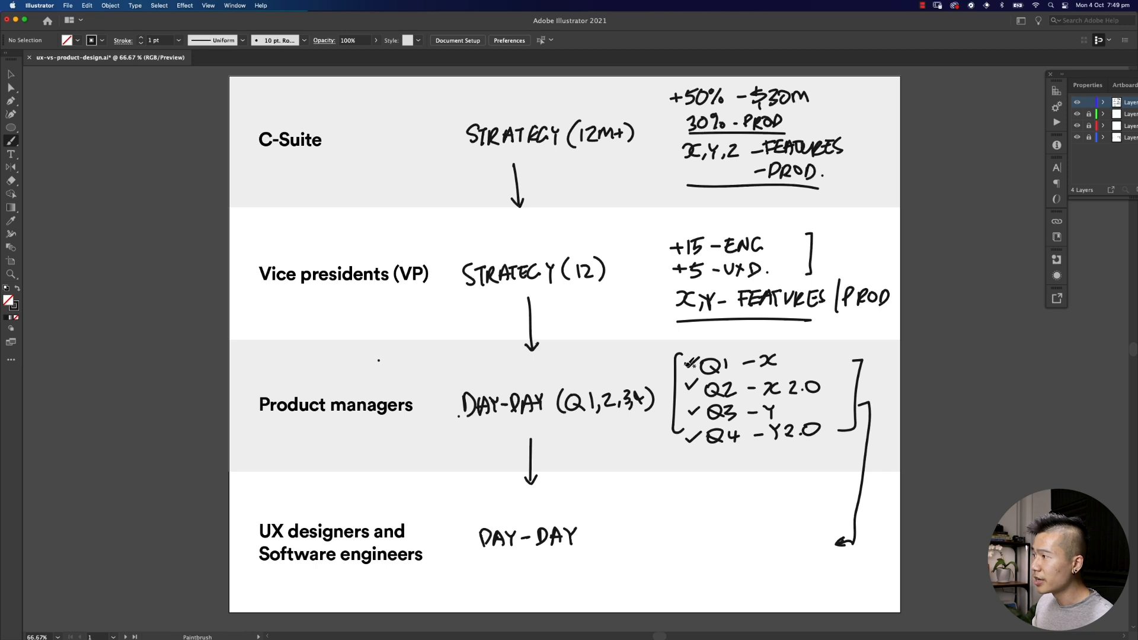
- Add a checkmark beside the X,Y features line in the VP row
{"action": "left_click", "coordinate": [656, 300]}
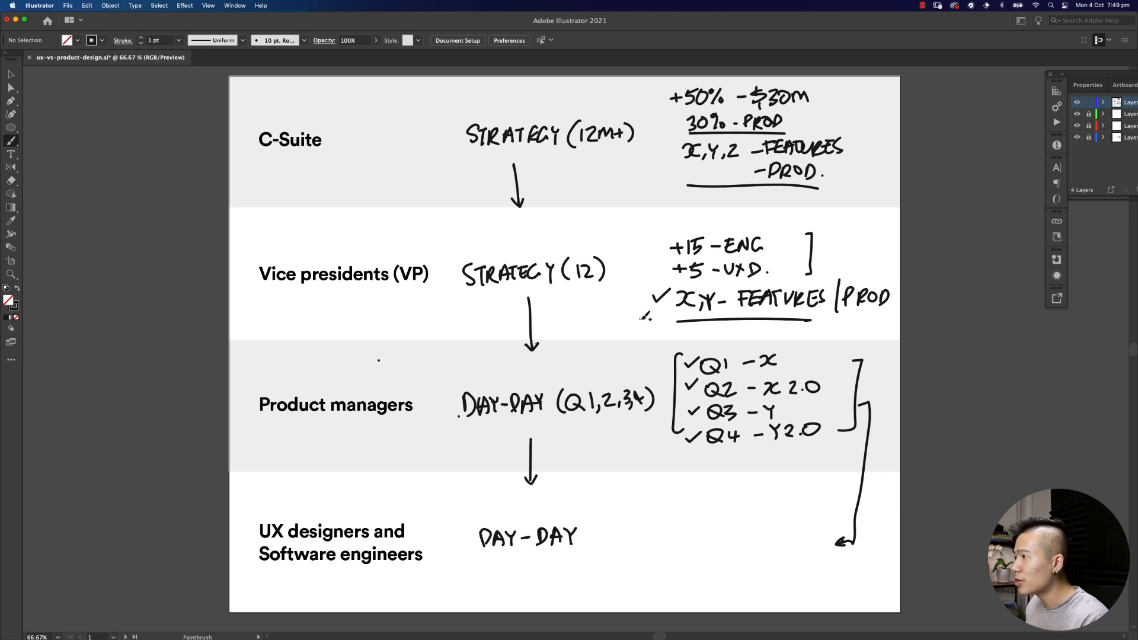
{"action": "mouse_move", "coordinate": [642, 157]}
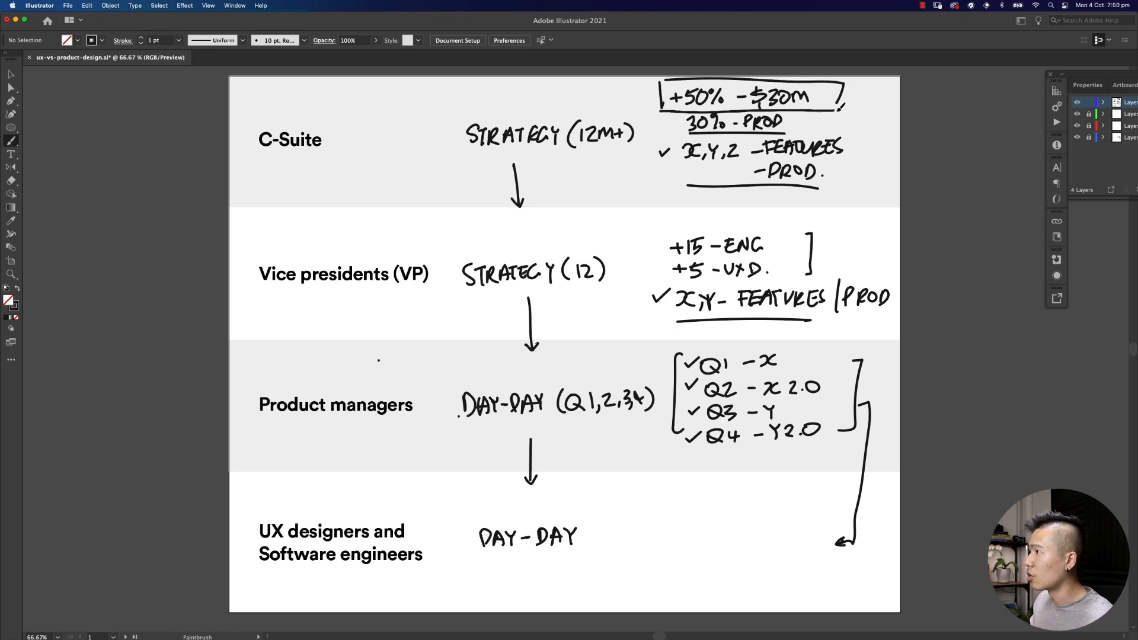
- Box the '+50% - $30M' goal and tick the X,Y,Z features line in the C-Suite row
{"action": "left_click", "coordinate": [828, 95]}
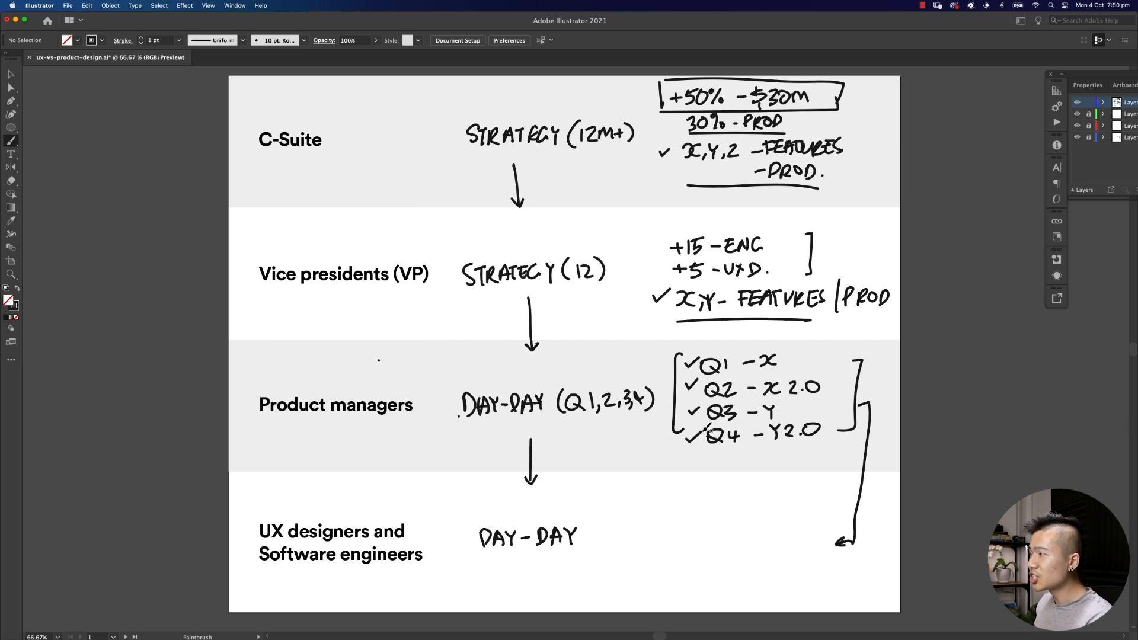
{"action": "left_click", "coordinate": [678, 458]}
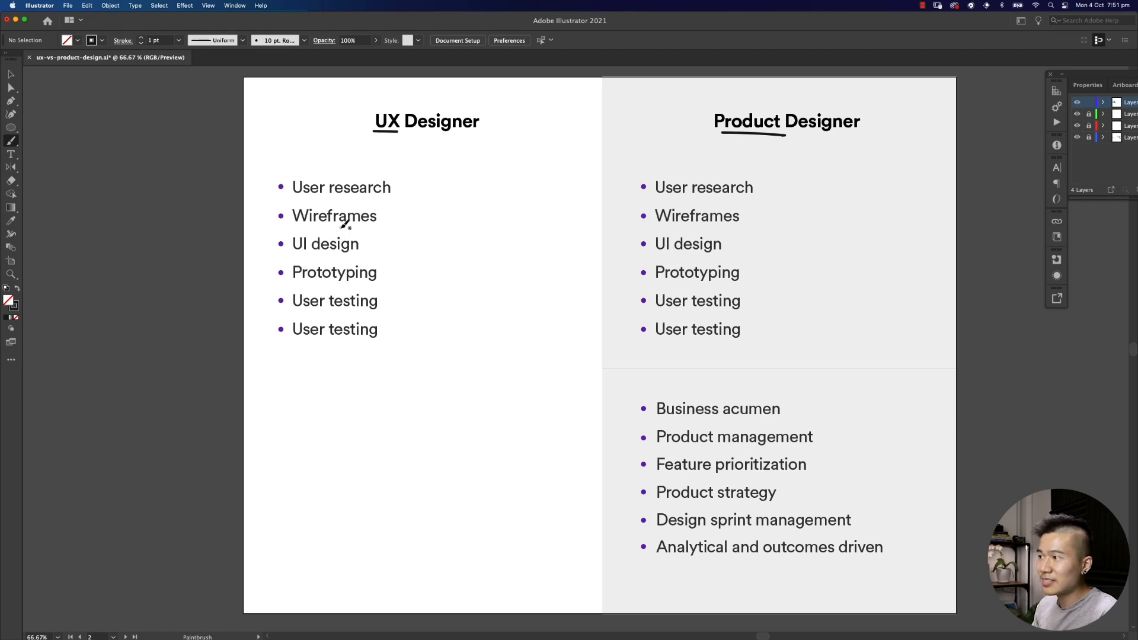
{"action": "mouse_move", "coordinate": [396, 369]}
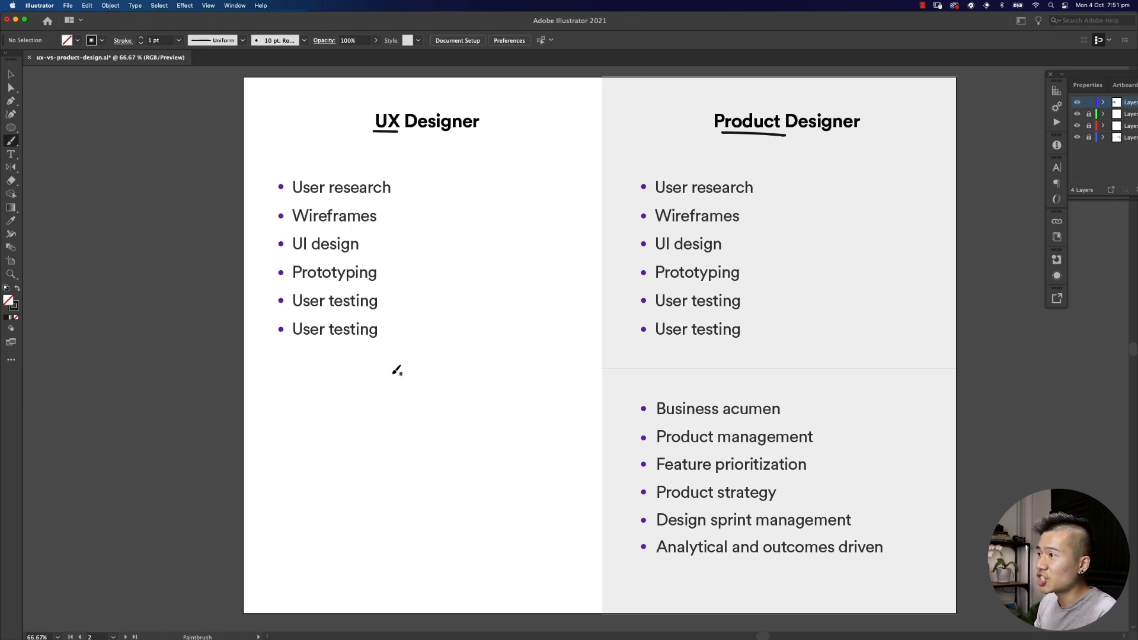
{"action": "mouse_move", "coordinate": [356, 222]}
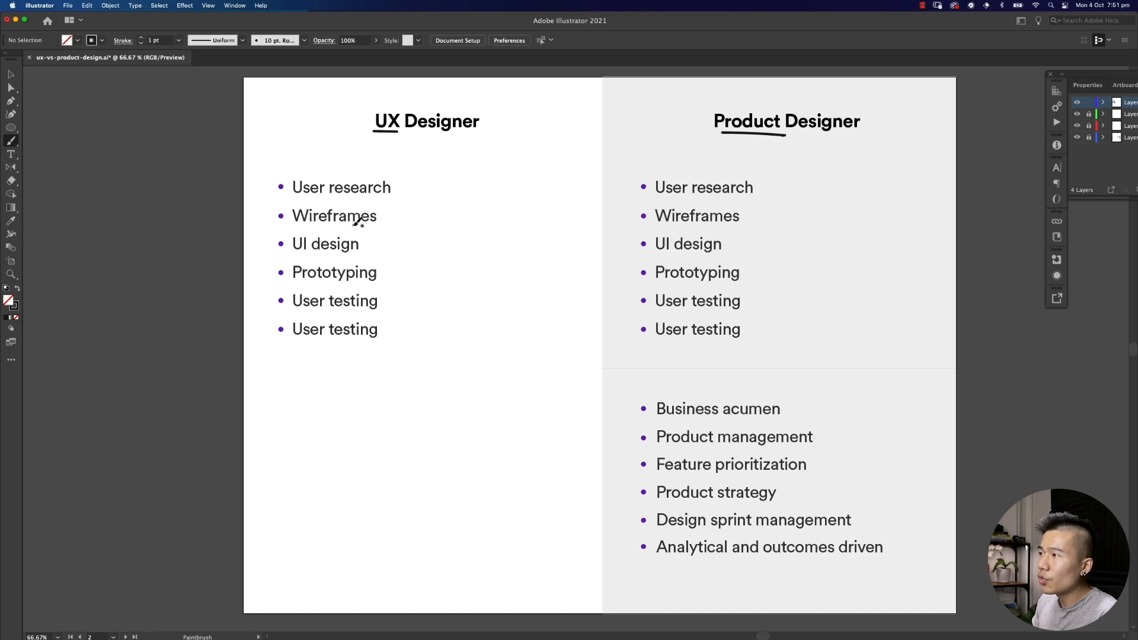
{"action": "mouse_move", "coordinate": [356, 239]}
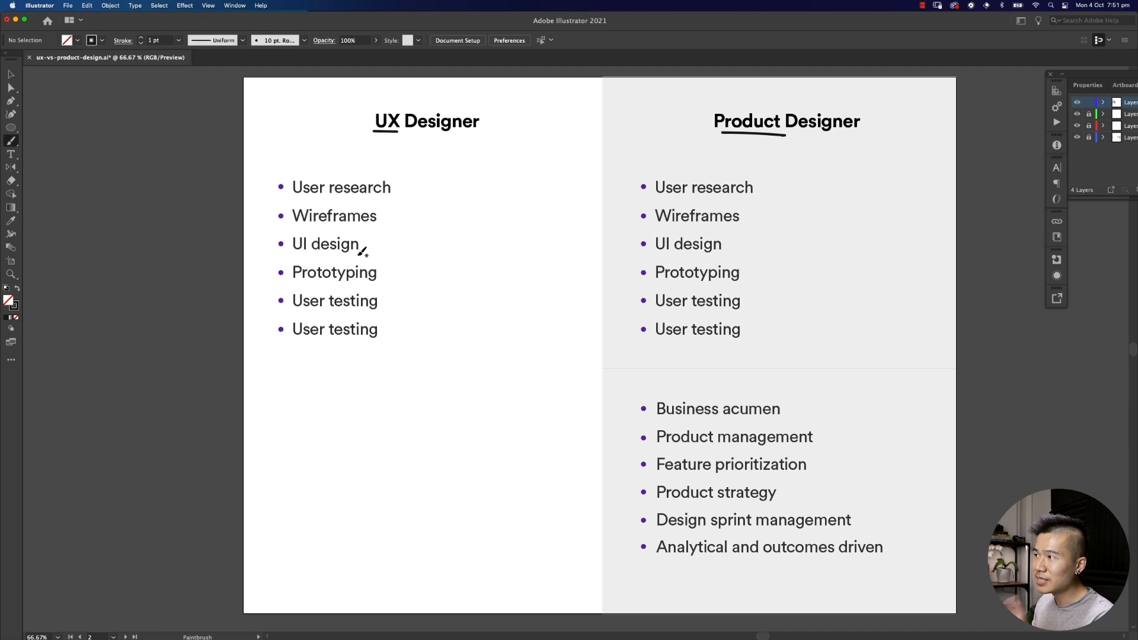
{"action": "mouse_move", "coordinate": [298, 192]}
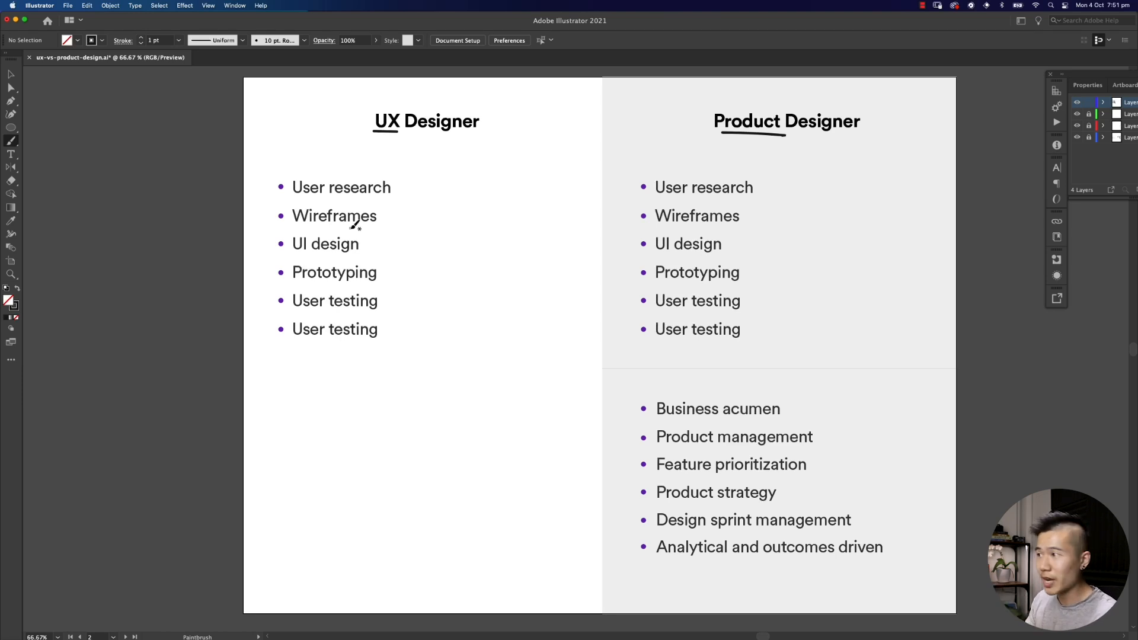
{"action": "mouse_move", "coordinate": [362, 425]}
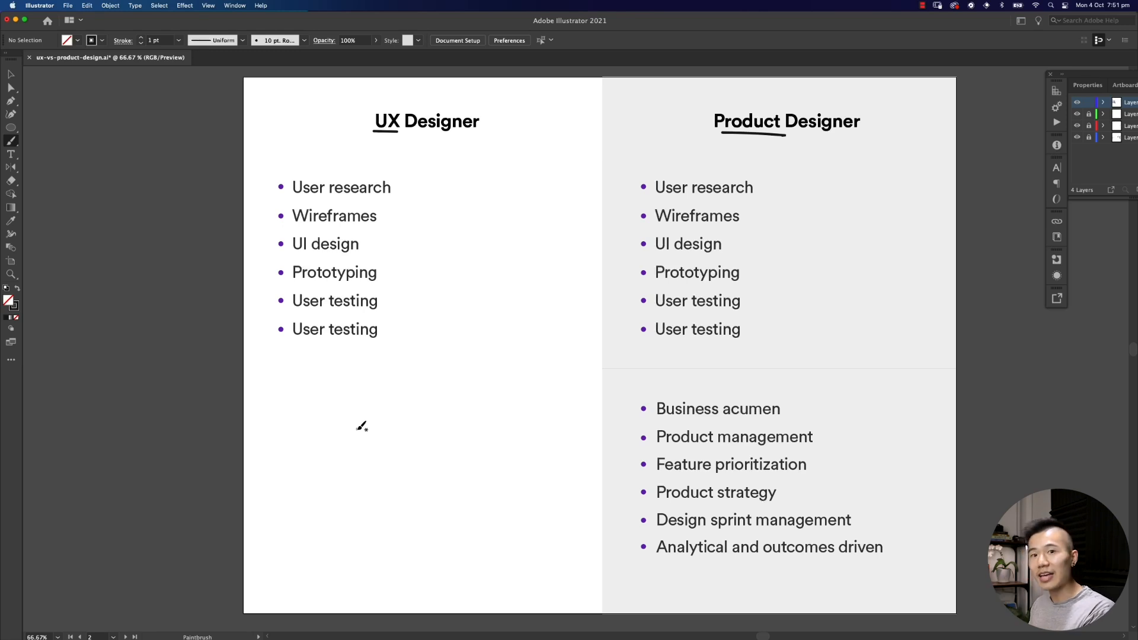
{"action": "mouse_move", "coordinate": [769, 147]}
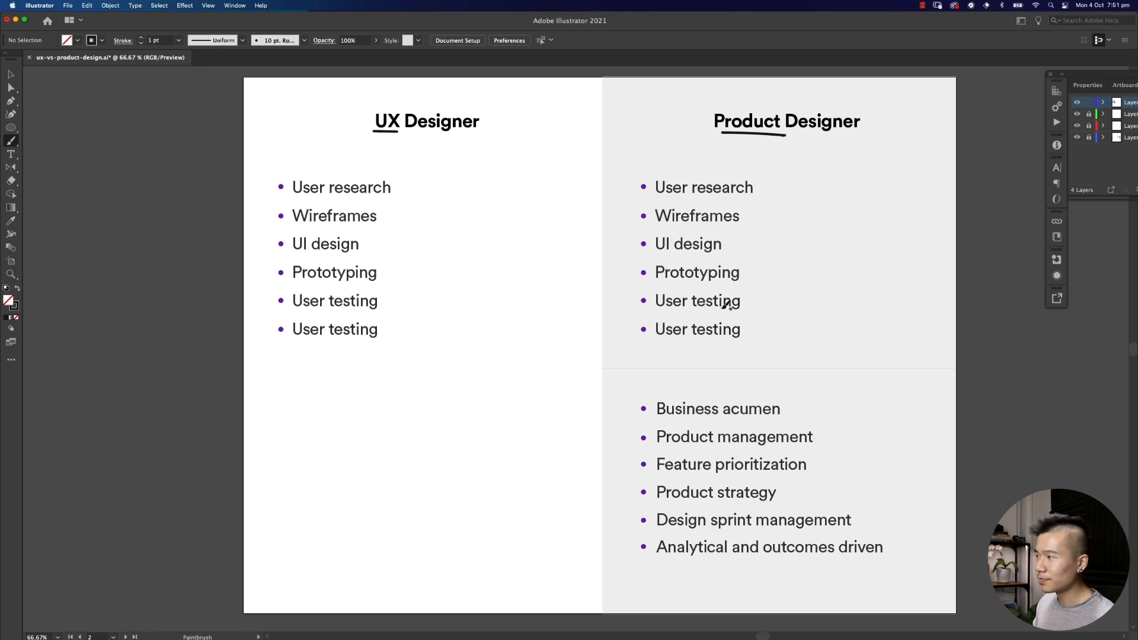
{"action": "mouse_move", "coordinate": [731, 313]}
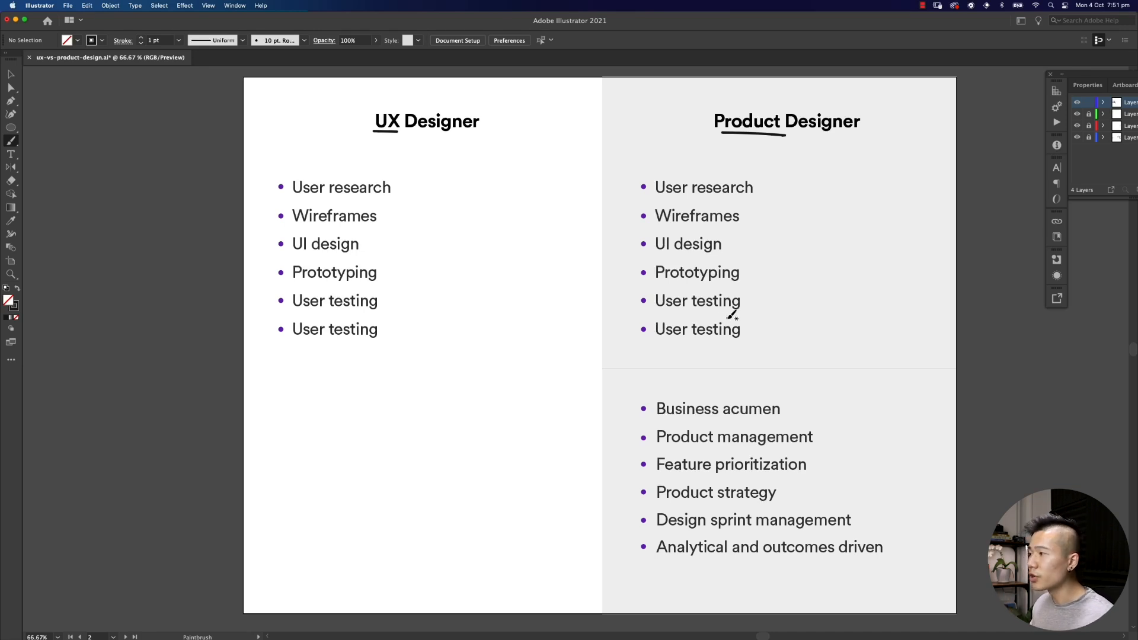
{"action": "mouse_move", "coordinate": [867, 405]}
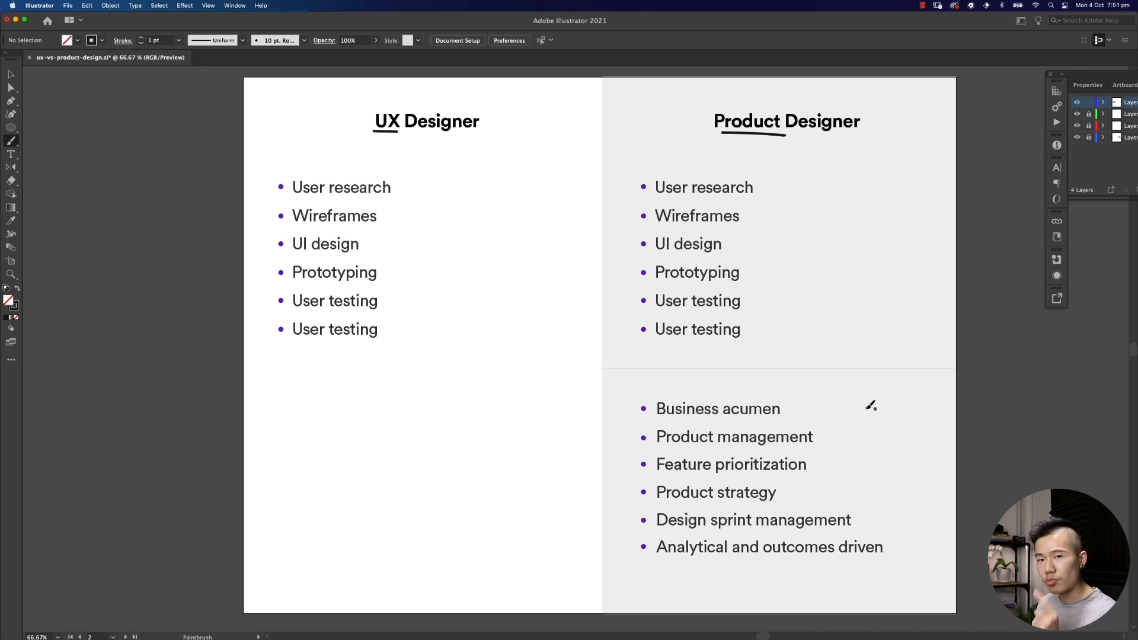
{"action": "mouse_move", "coordinate": [819, 463]}
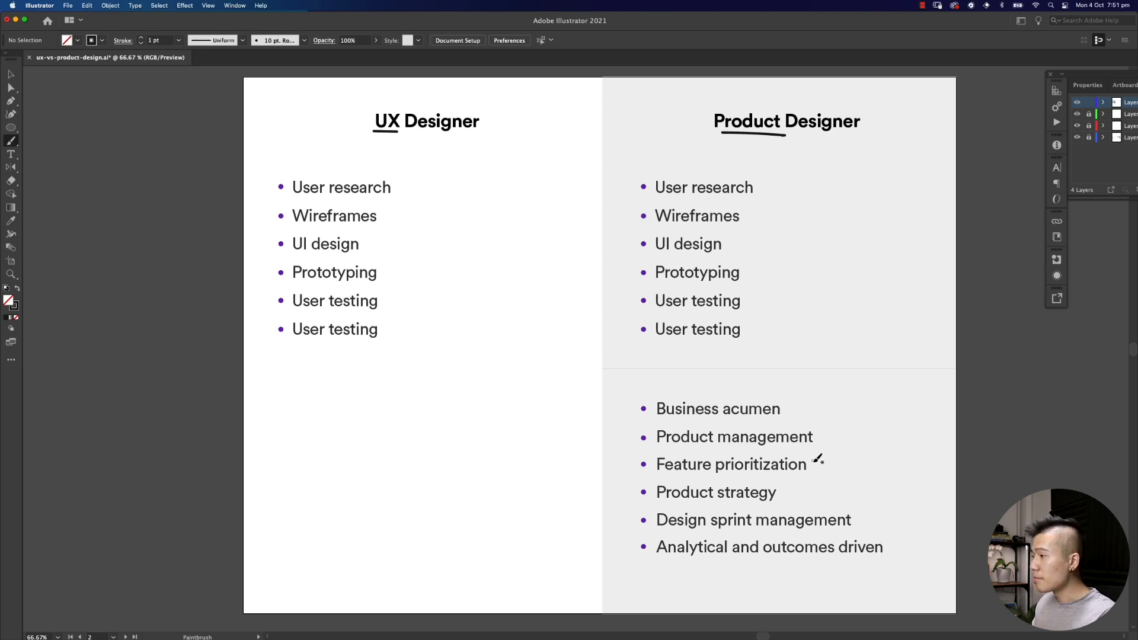
{"action": "mouse_move", "coordinate": [808, 484]}
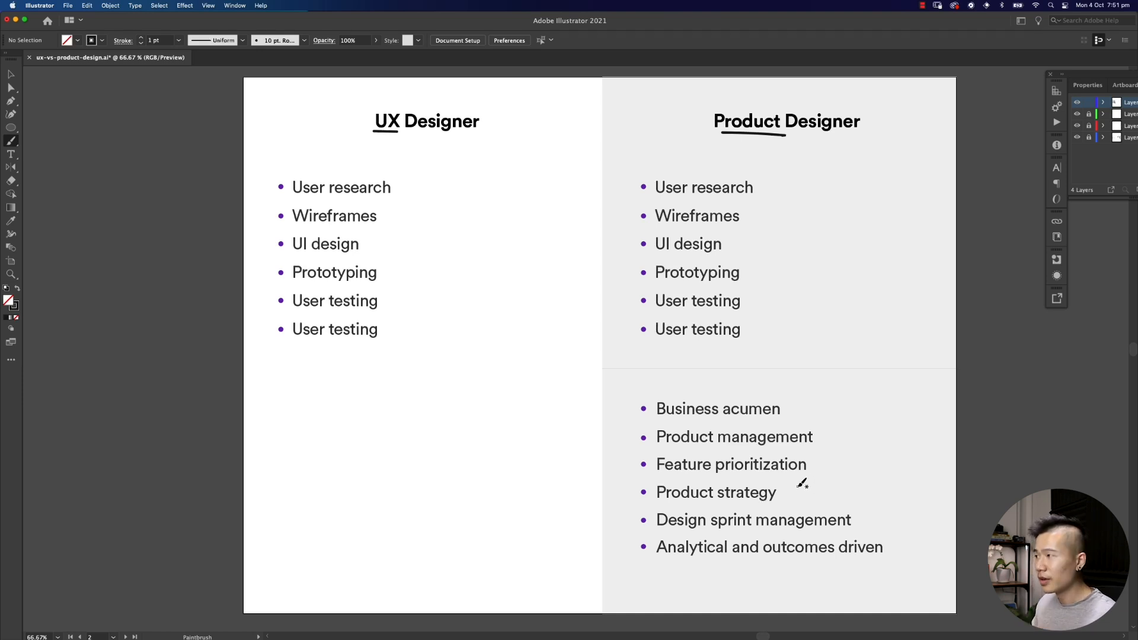
{"action": "mouse_move", "coordinate": [612, 398]}
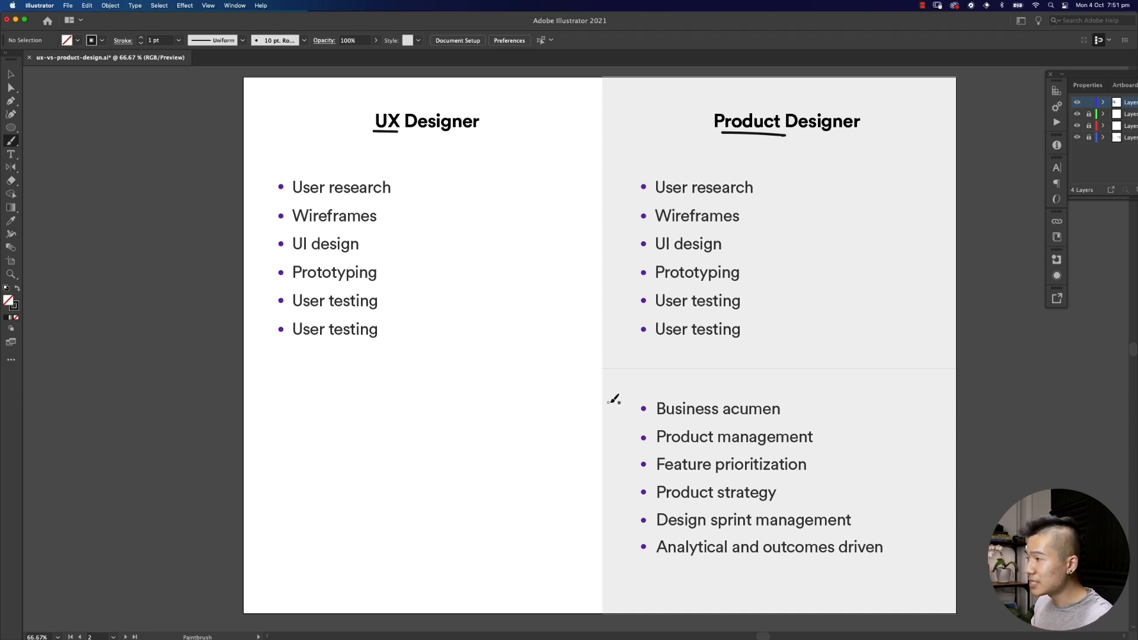
{"action": "mouse_move", "coordinate": [617, 415]}
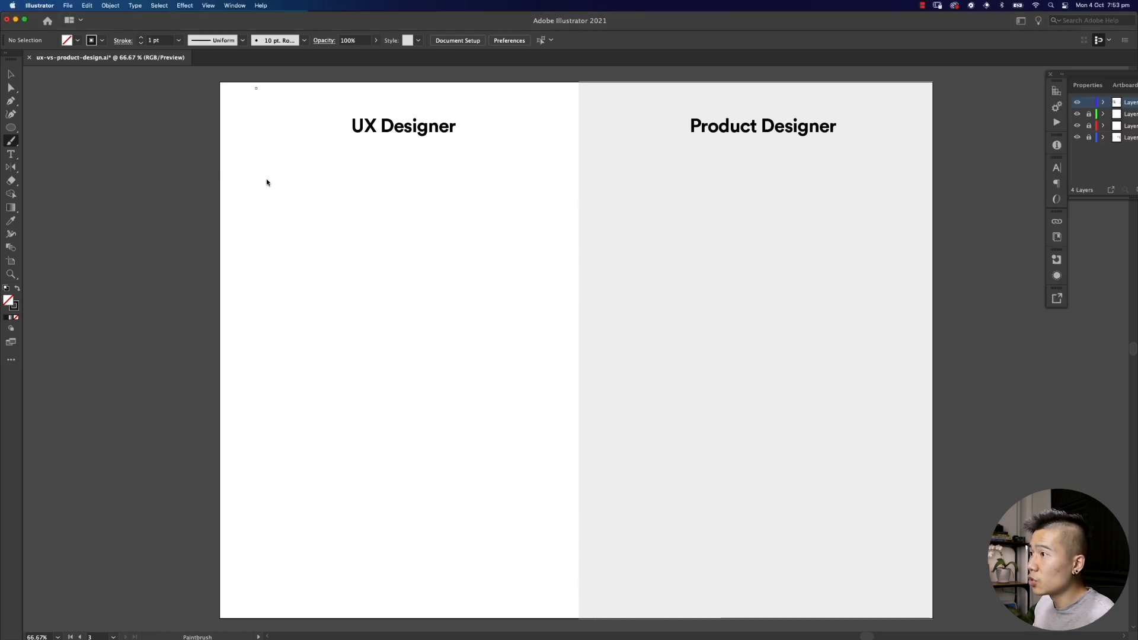
- Hand-letter '- EXISTING?', '- USER RES.' and begin the third dashed line under UX Designer
{"action": "left_click_drag", "start_coordinate": [232, 181], "coordinate": [261, 174]}
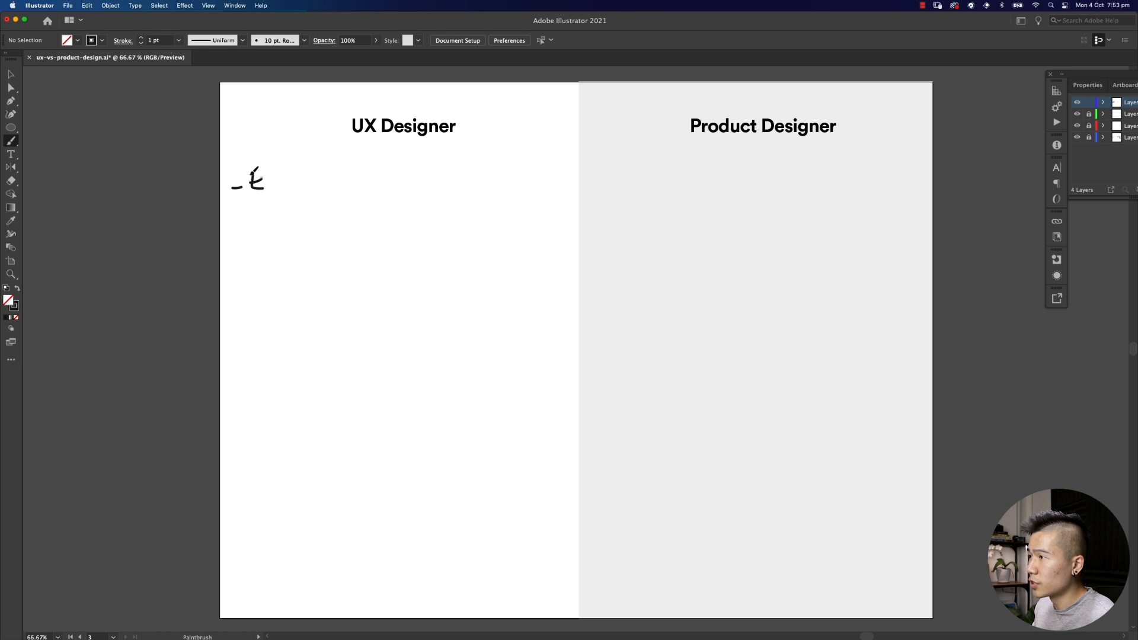
{"action": "left_click_drag", "start_coordinate": [257, 180], "coordinate": [319, 181]}
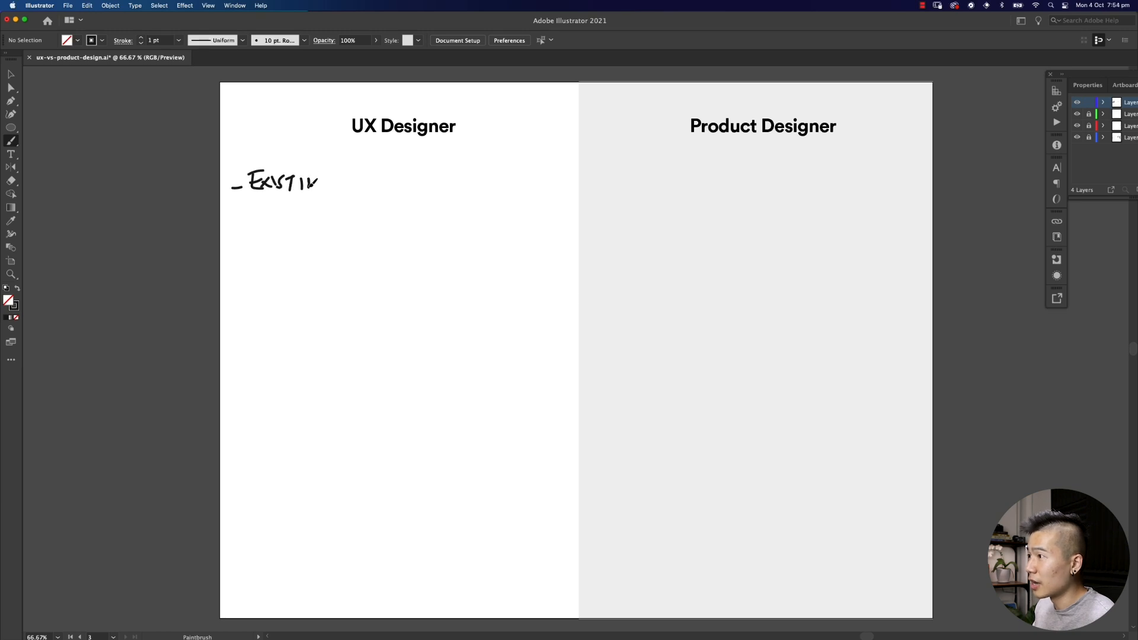
{"action": "left_click_drag", "start_coordinate": [318, 181], "coordinate": [348, 178]}
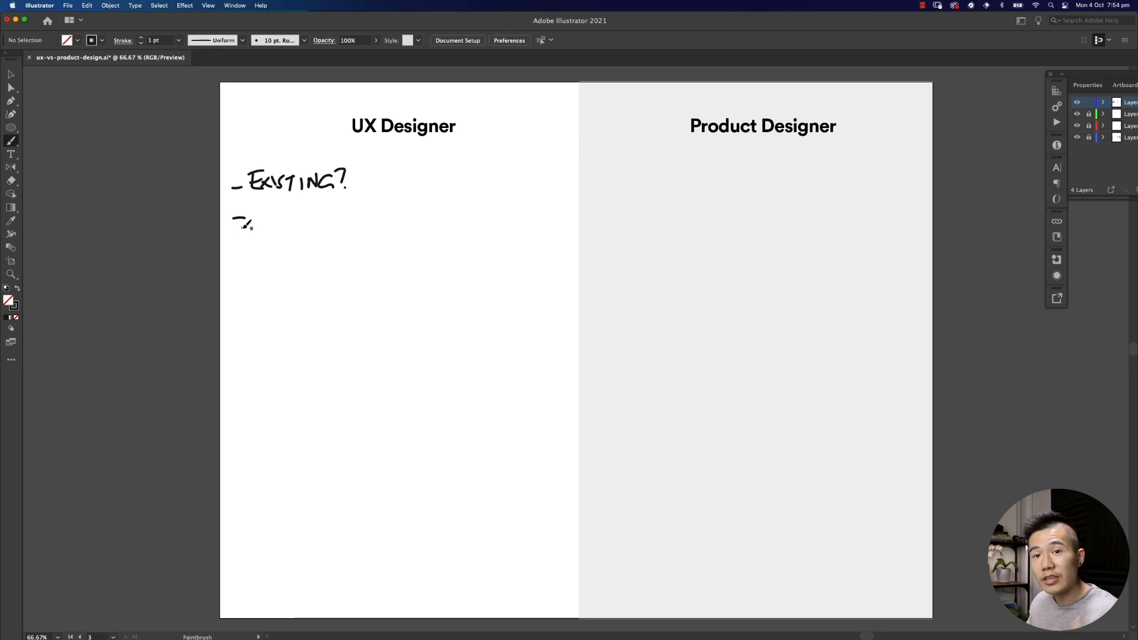
{"action": "left_click_drag", "start_coordinate": [236, 218], "coordinate": [273, 215]}
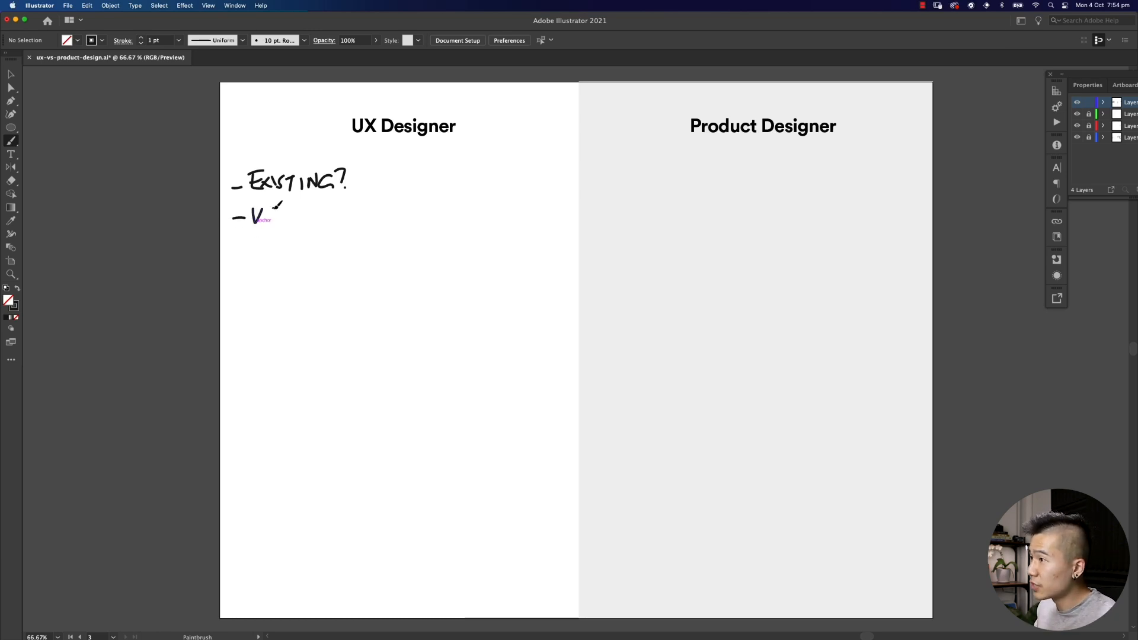
{"action": "left_click_drag", "start_coordinate": [260, 216], "coordinate": [345, 216]}
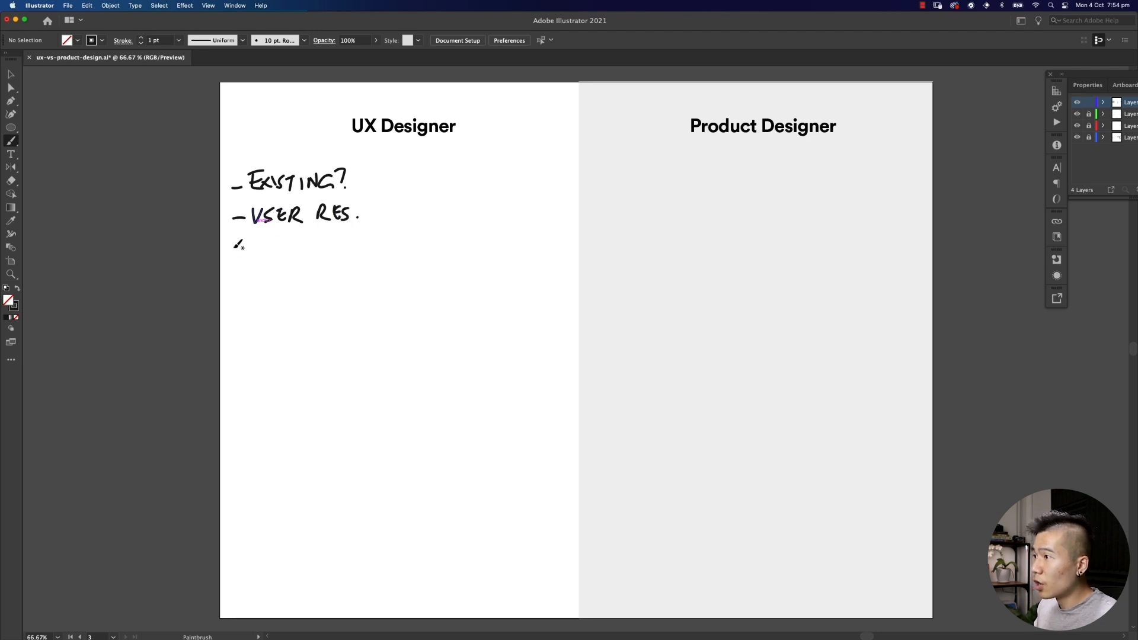
{"action": "left_click_drag", "start_coordinate": [240, 247], "coordinate": [279, 243]}
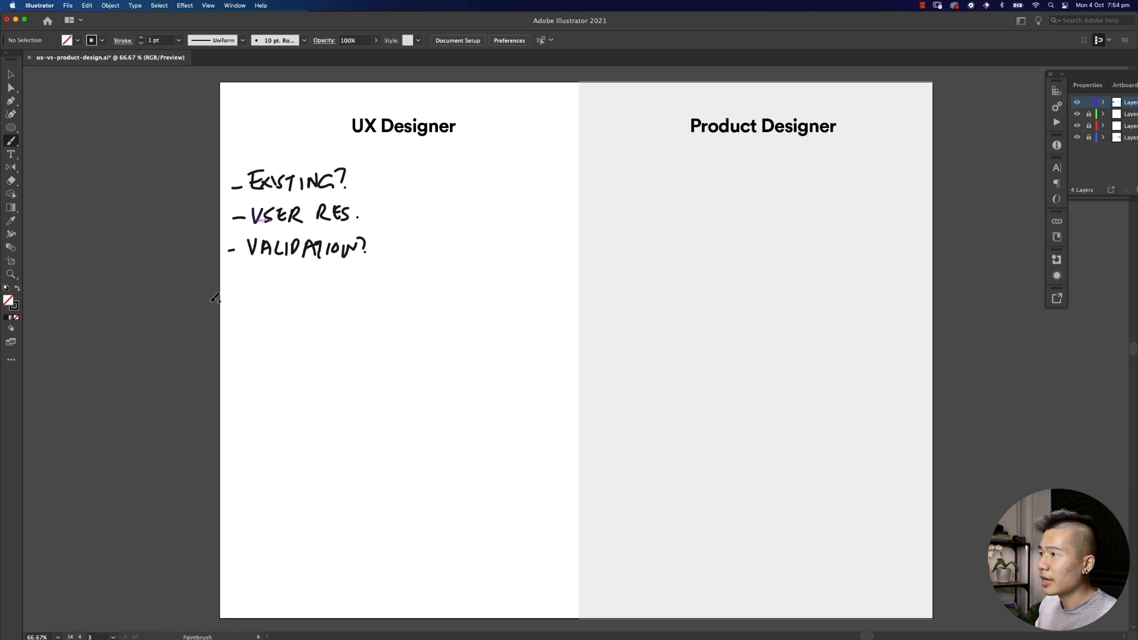
{"action": "scroll", "scroll_direction": "down", "scroll_amount": 3}
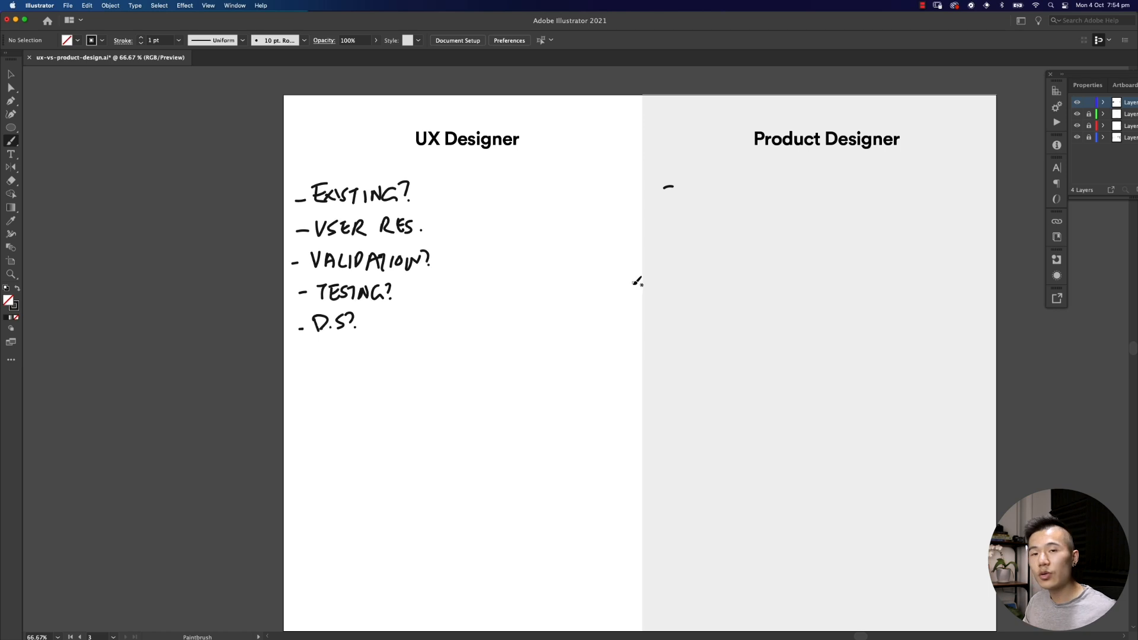
{"action": "mouse_move", "coordinate": [626, 293]}
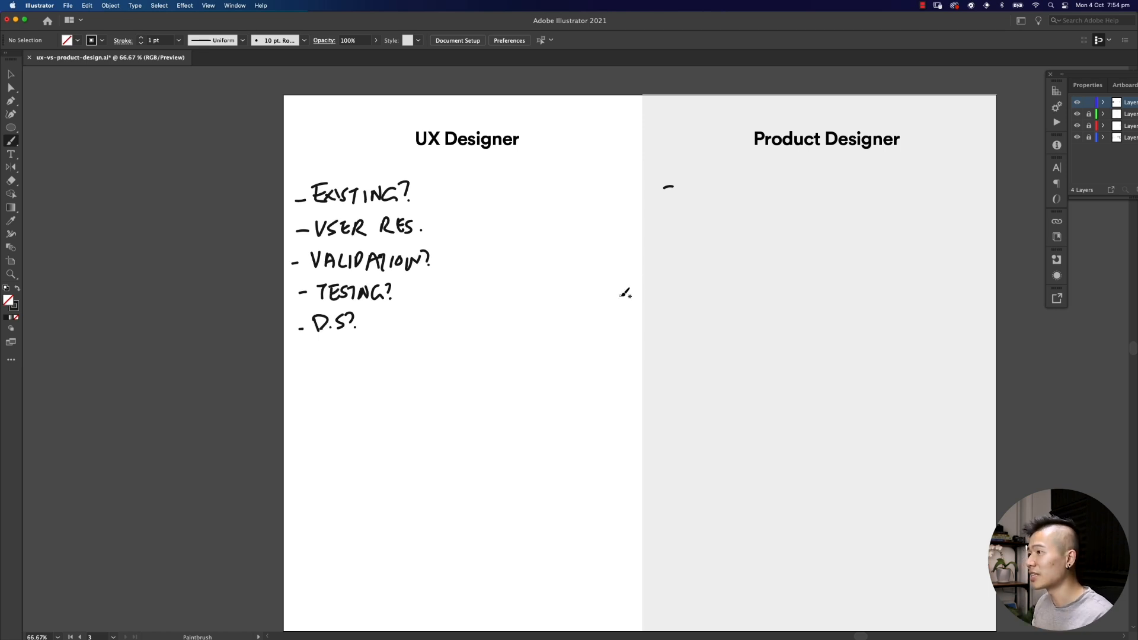
{"action": "mouse_move", "coordinate": [492, 327]}
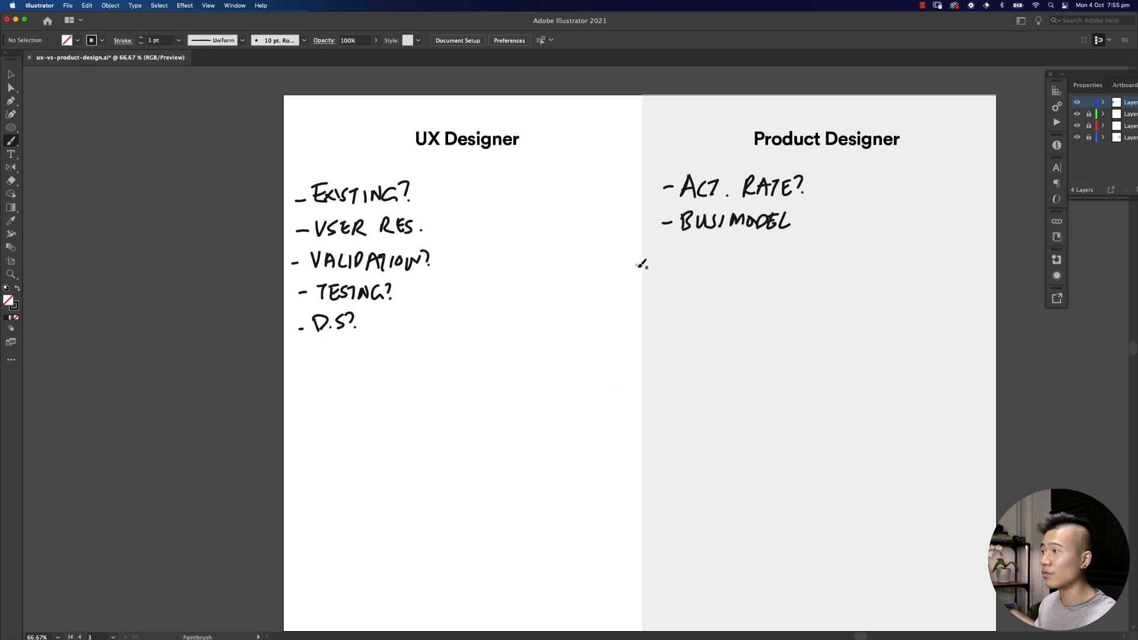
{"action": "mouse_move", "coordinate": [626, 283]}
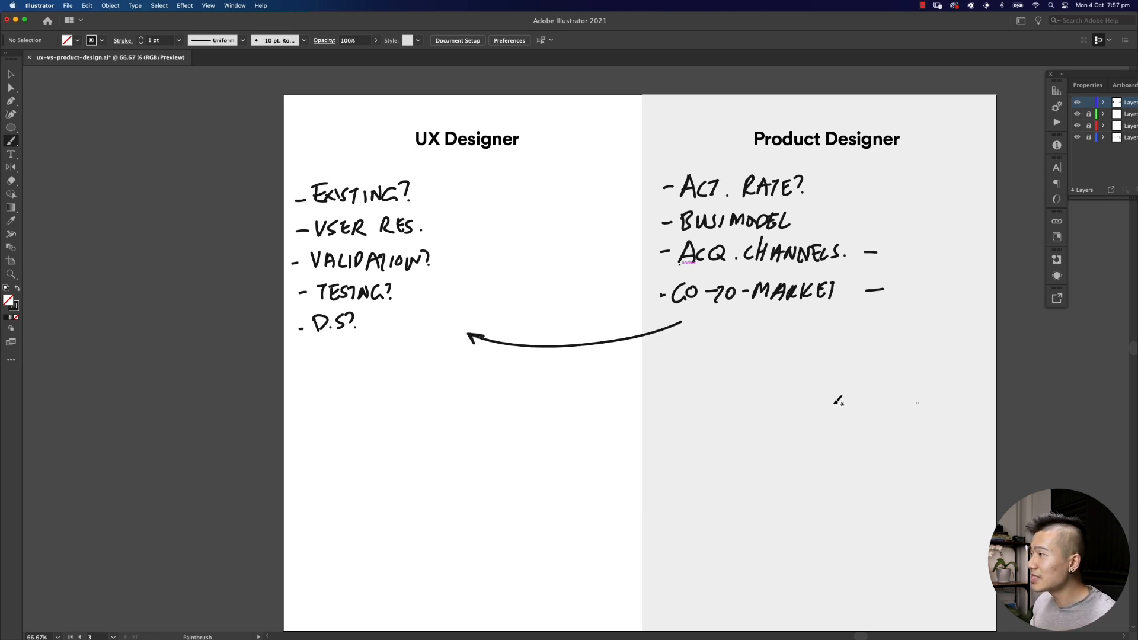
{"action": "mouse_move", "coordinate": [856, 270]}
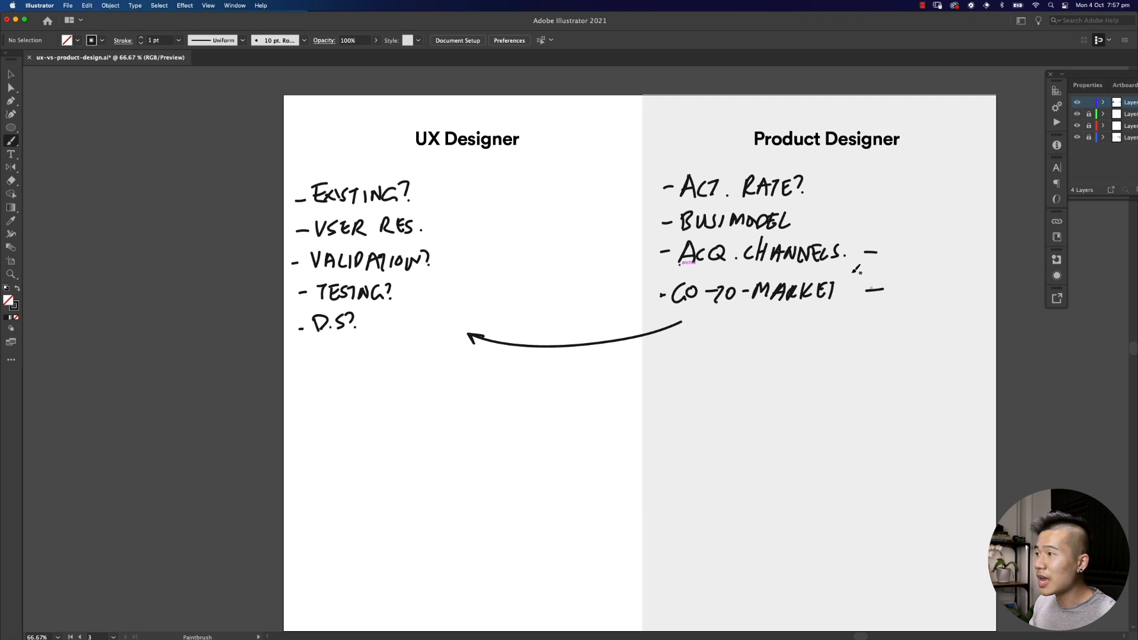
{"action": "mouse_move", "coordinate": [447, 417]}
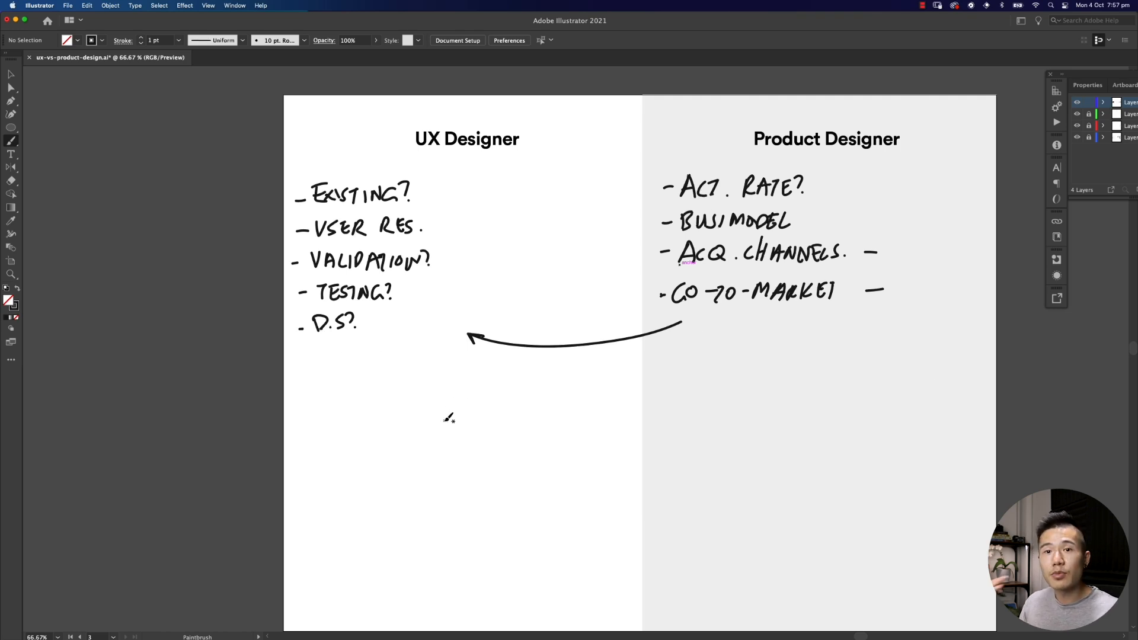